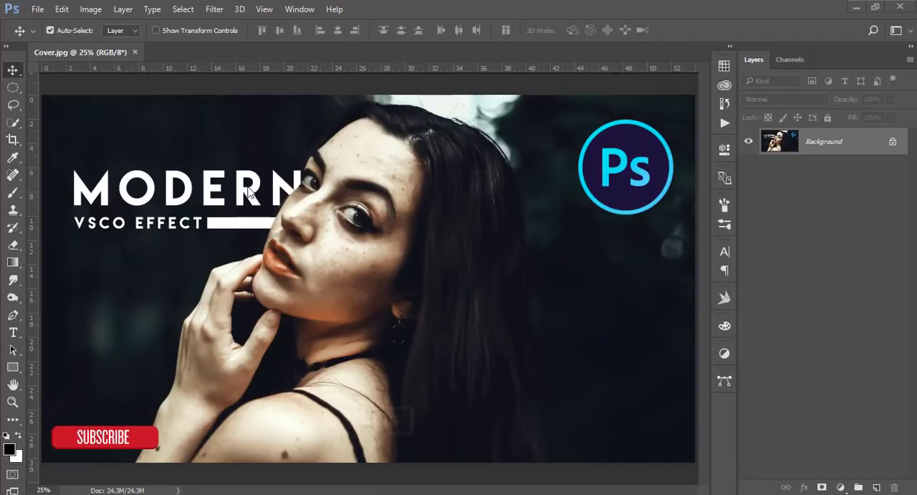
{"action": "mouse_move", "coordinate": [301, 241]}
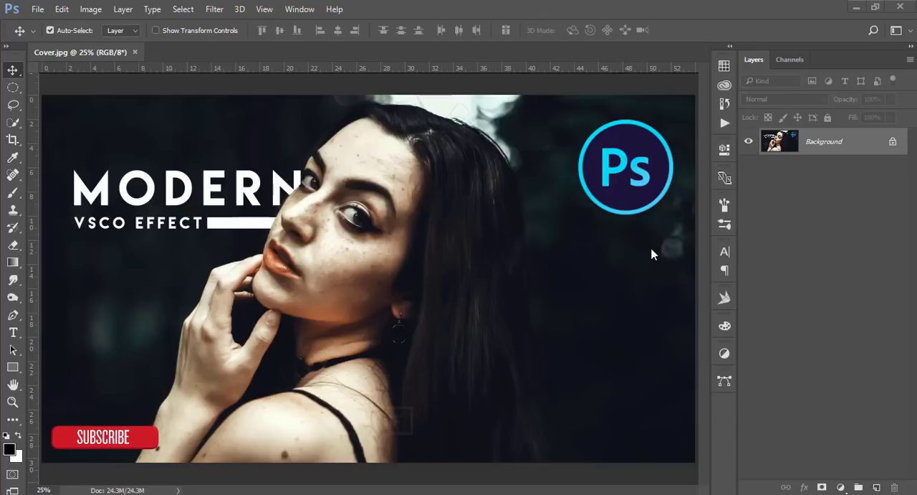
{"action": "mouse_move", "coordinate": [651, 249]}
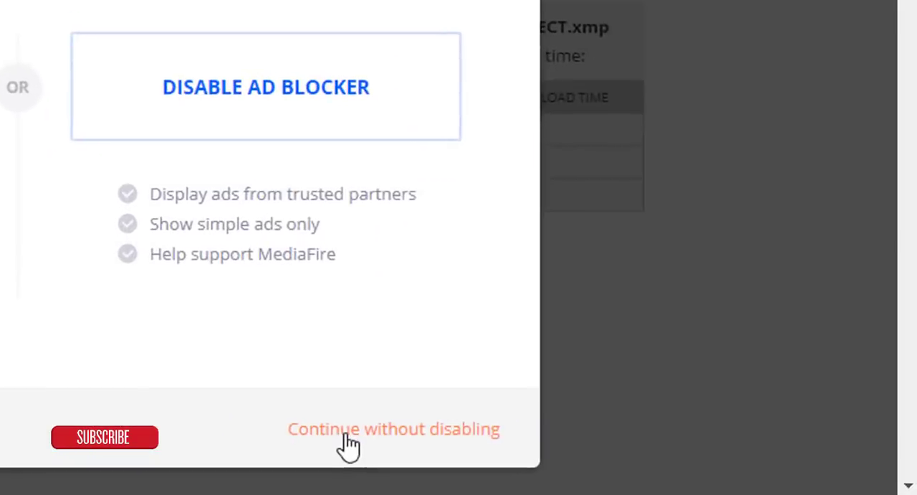
Step: Dismiss the MediaFire ad-blocker prompt, get MODERN VSCO EFFECT.xmp, and close Cover.jpg in Photoshop
{"action": "left_click", "coordinate": [394, 428]}
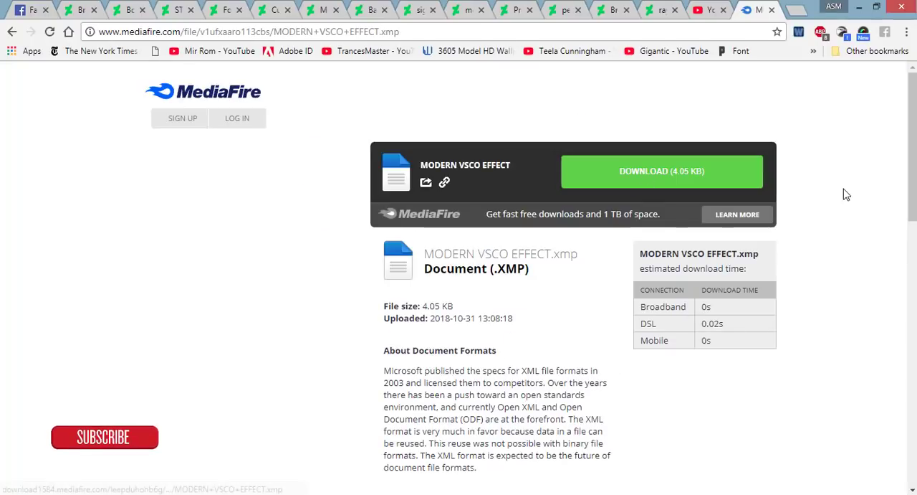
{"action": "mouse_move", "coordinate": [685, 184]}
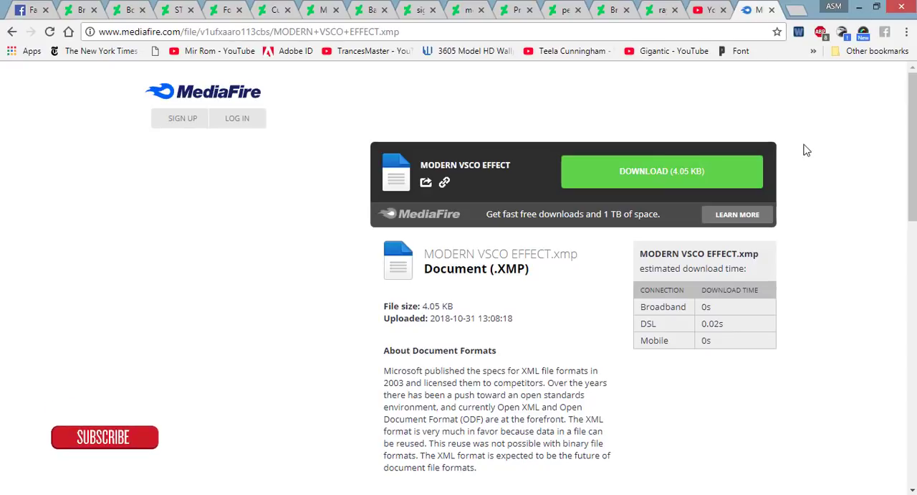
{"action": "mouse_move", "coordinate": [425, 280]}
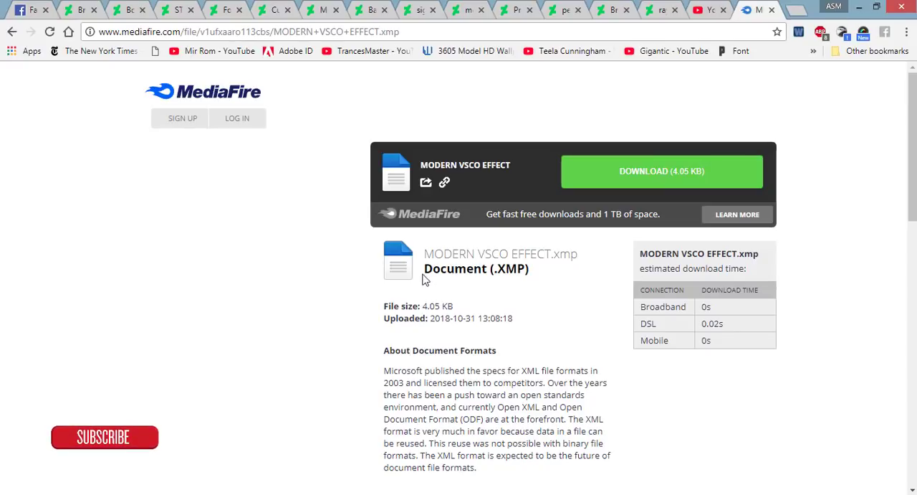
{"action": "double_click", "coordinate": [476, 268]}
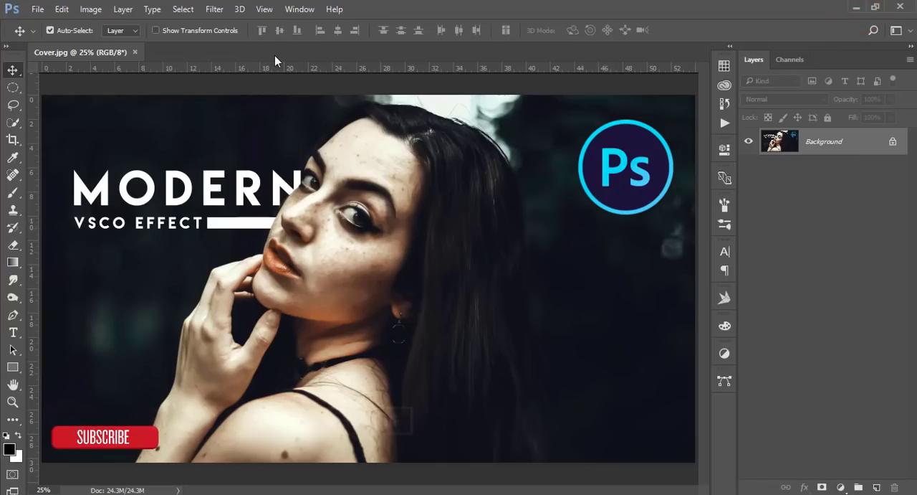
{"action": "left_click", "coordinate": [135, 51]}
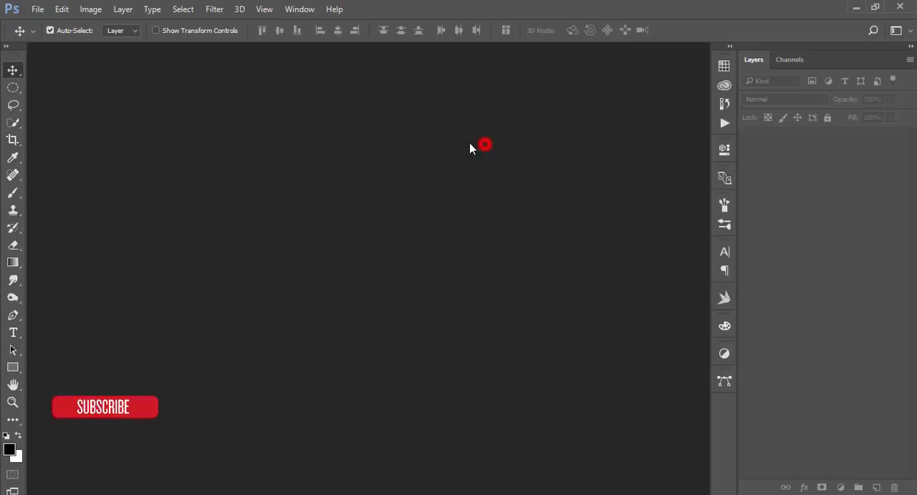
Step: Open the portrait photo file (2).jpg from Documents as a new document
{"action": "left_click", "coordinate": [37, 8]}
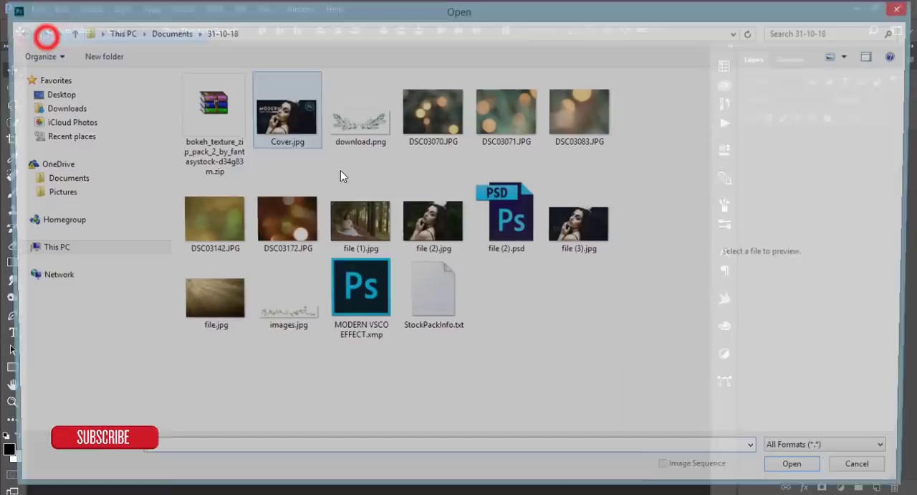
{"action": "left_click", "coordinate": [433, 218]}
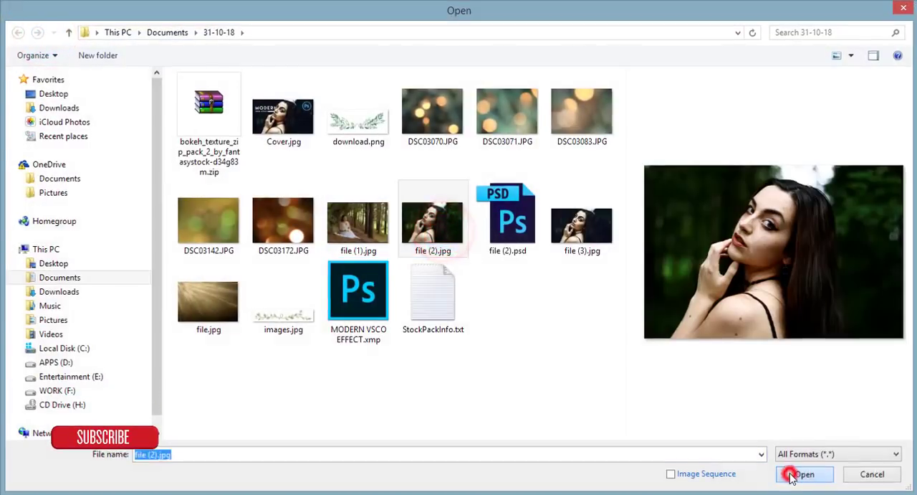
{"action": "left_click", "coordinate": [805, 473]}
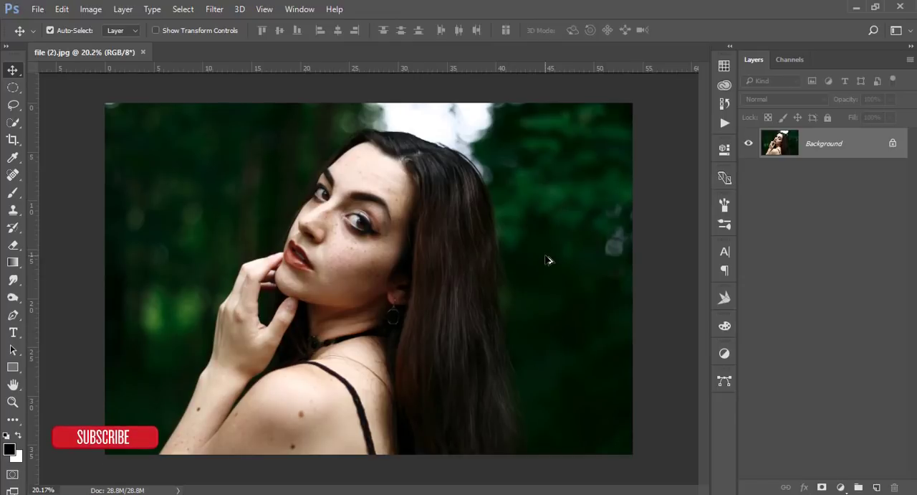
{"action": "mouse_move", "coordinate": [609, 276]}
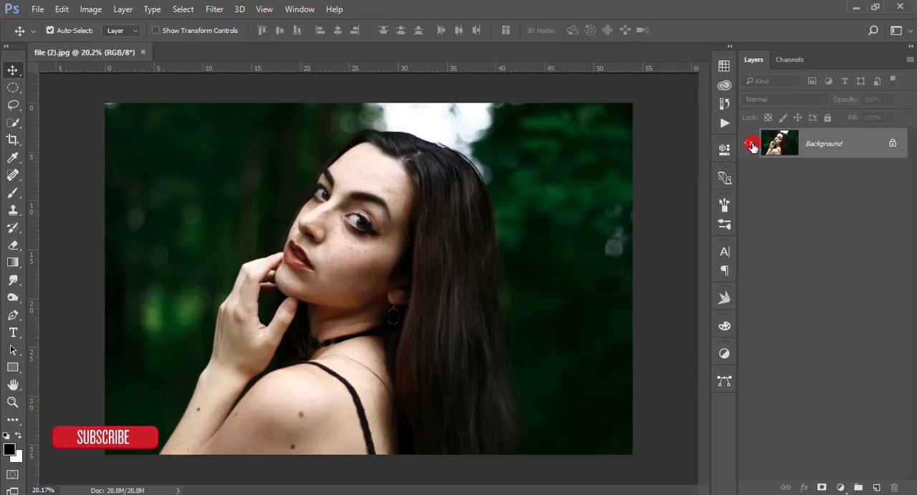
Step: Duplicate the Background layer into Layer 1 with Ctrl+J and make it the active layer
{"action": "key", "text": "ctrl+j"}
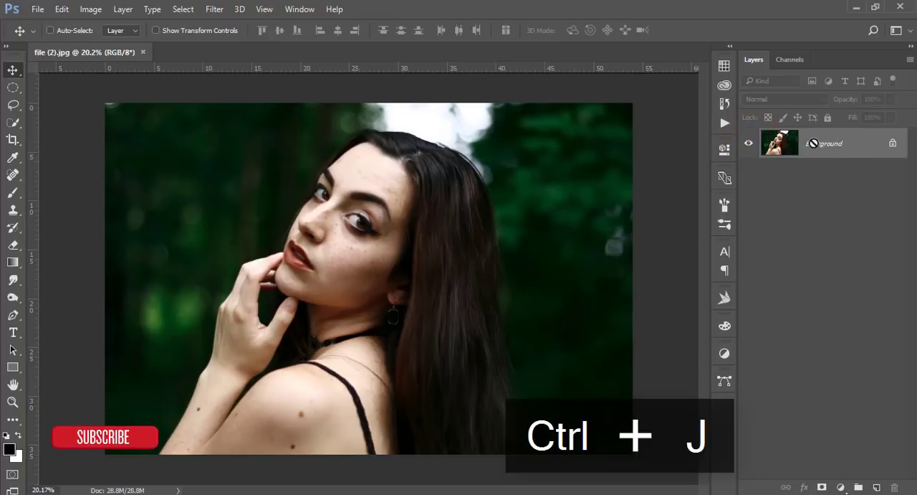
{"action": "key", "text": "ctrl+j"}
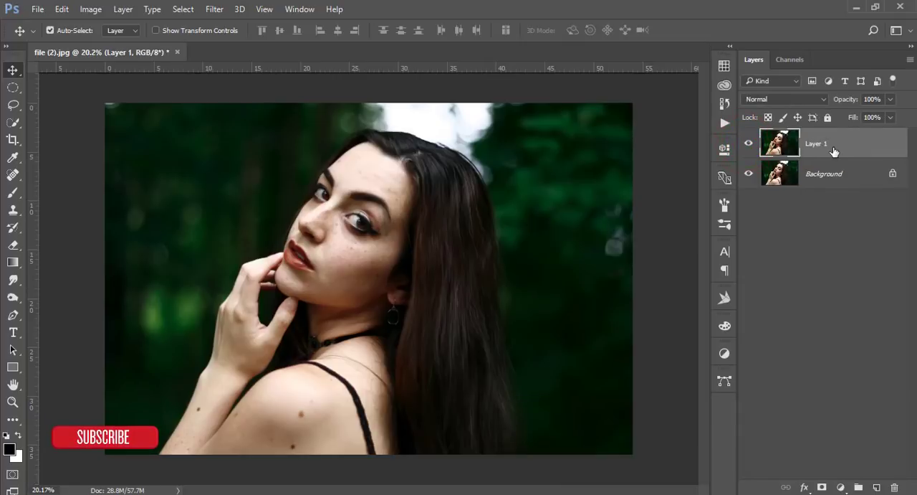
{"action": "left_click", "coordinate": [659, 208]}
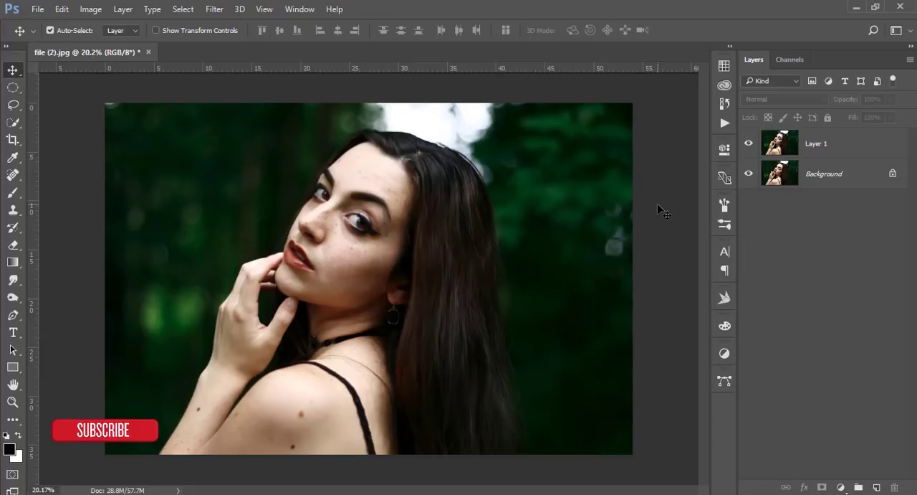
{"action": "mouse_move", "coordinate": [252, 46]}
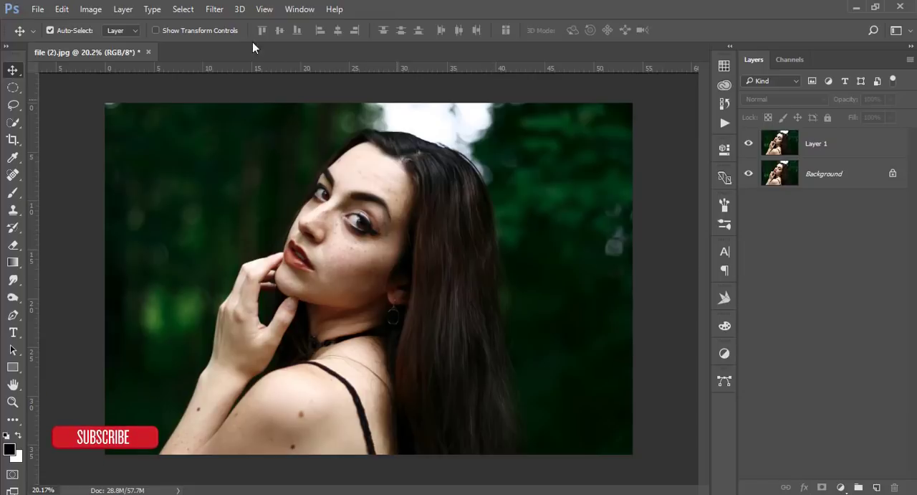
Step: Start the Camera Raw Filter on Layer 1 and browse for a preset via Load Settings
{"action": "left_click", "coordinate": [215, 9]}
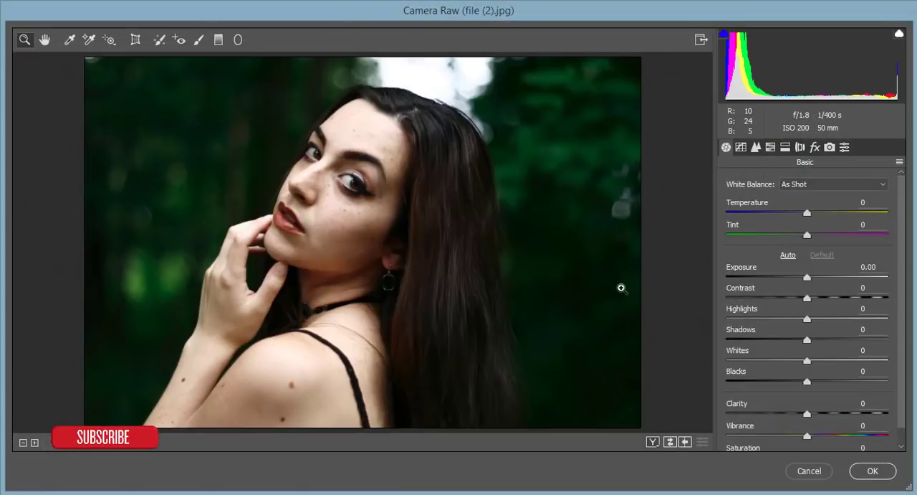
{"action": "left_click", "coordinate": [883, 160]}
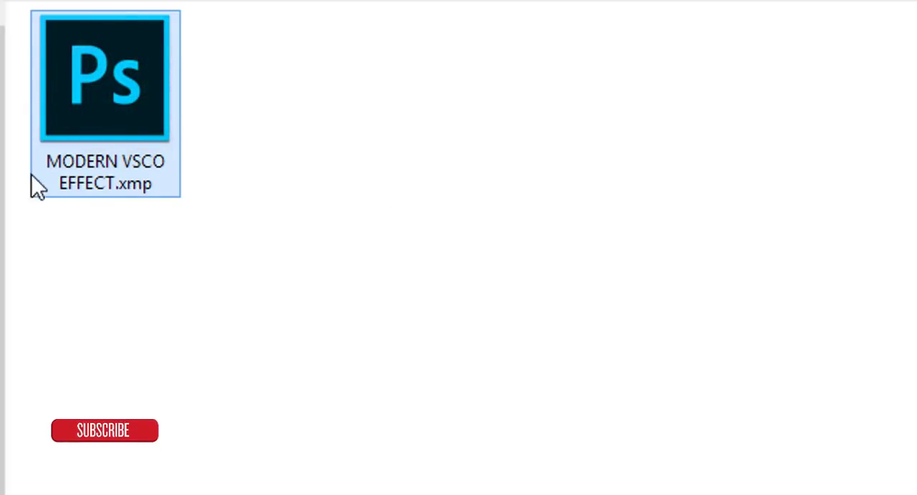
{"action": "mouse_move", "coordinate": [152, 215]}
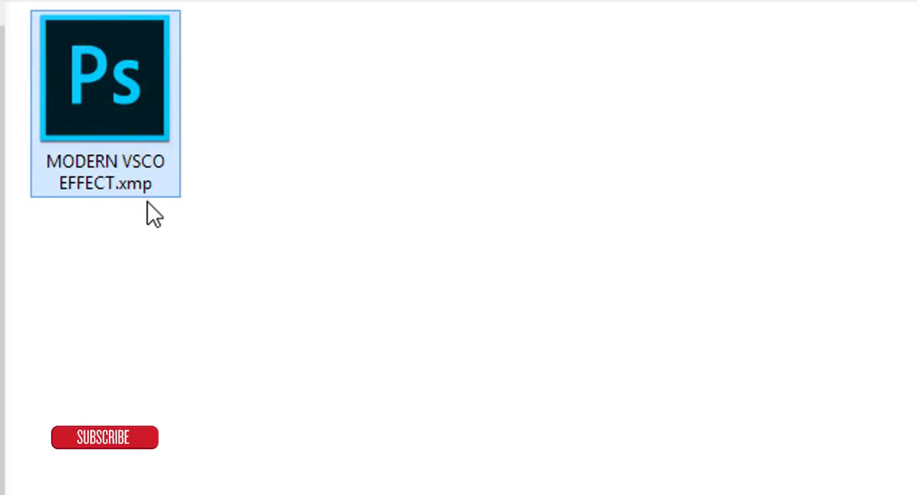
Step: Load MODERN VSCO EFFECT.xmp into Camera Raw for faded, desaturated moody tones
{"action": "double_click", "coordinate": [106, 78]}
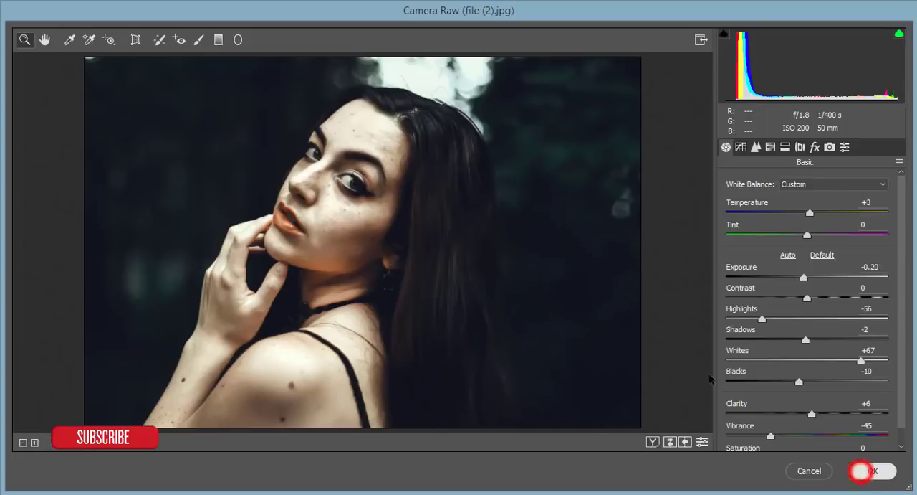
Step: Commit the VSCO preset to Layer 1 with OK, then close the portrait document
{"action": "left_click", "coordinate": [871, 470]}
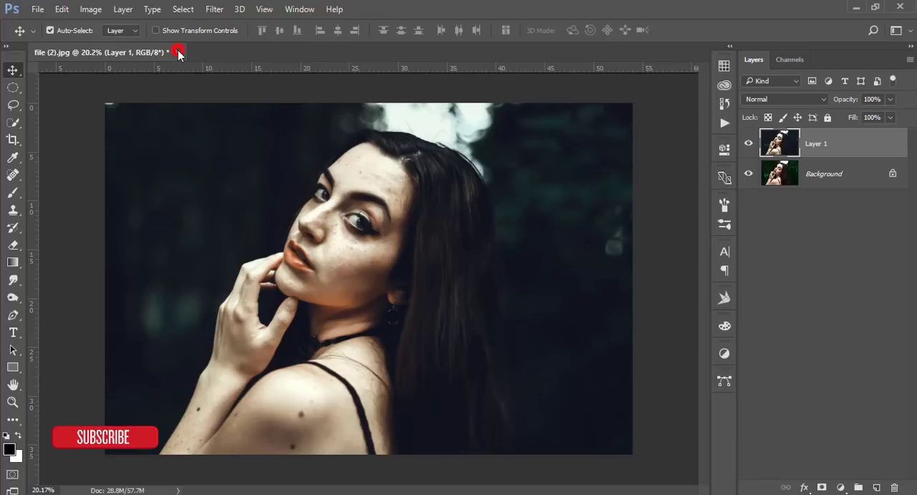
{"action": "left_click", "coordinate": [178, 52]}
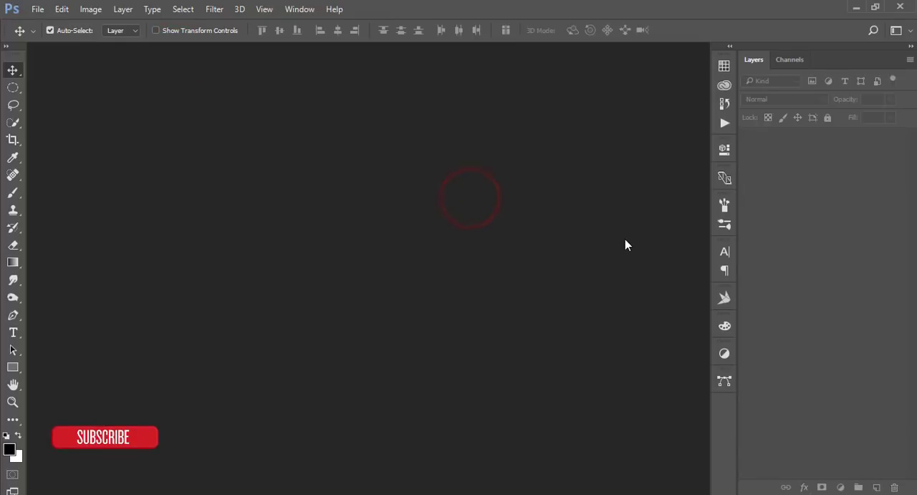